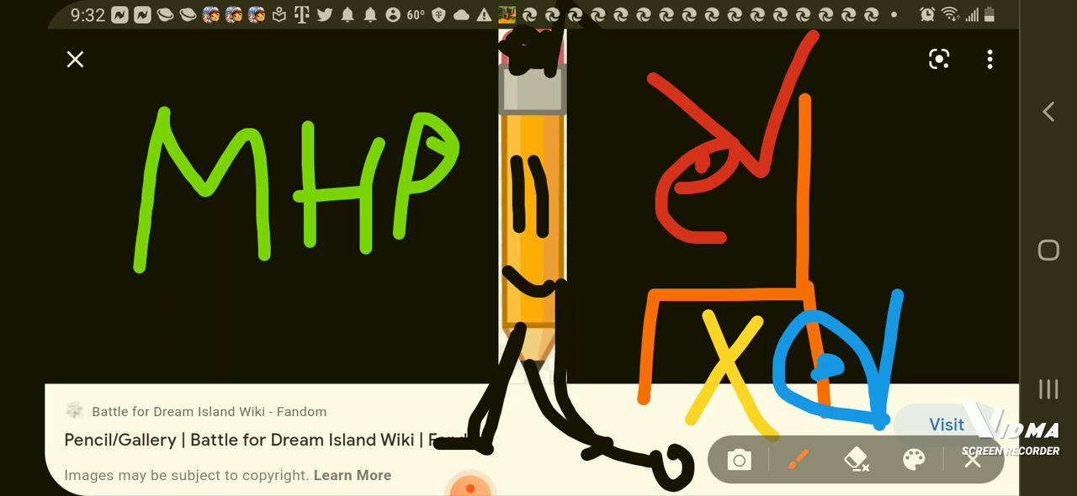
Step: Draw a yellow curved stroke with a blob head above the yellow X, then dismiss the pen palette
click(797, 461)
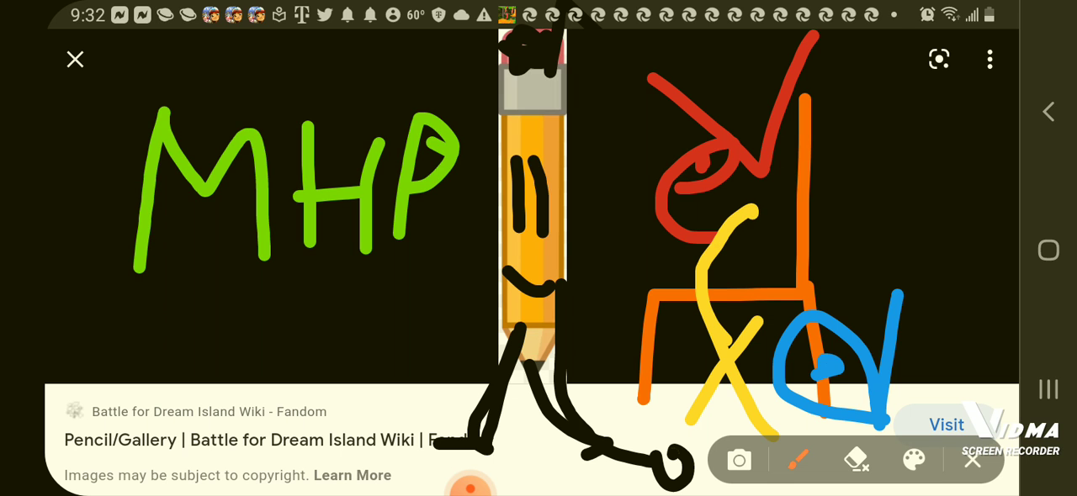
drag(690, 227, 774, 193)
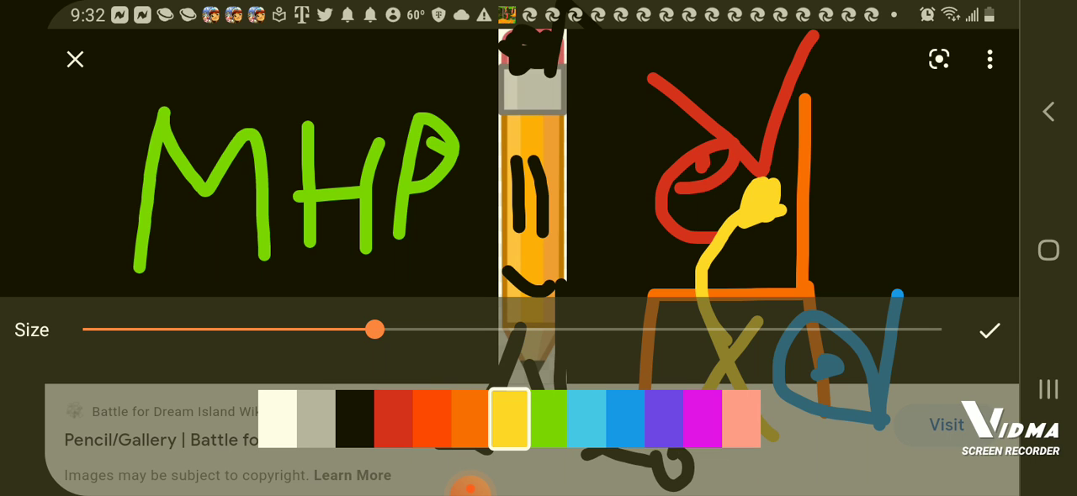
click(990, 331)
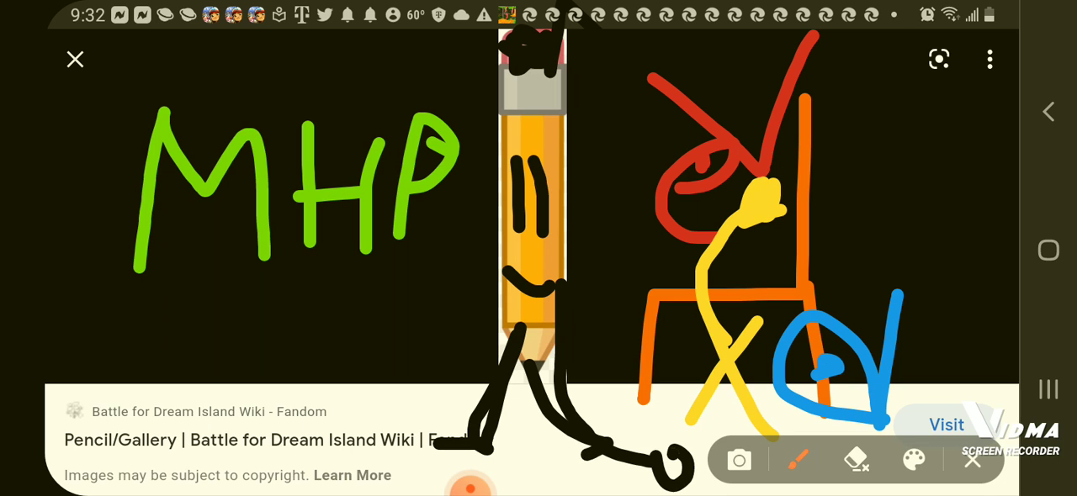